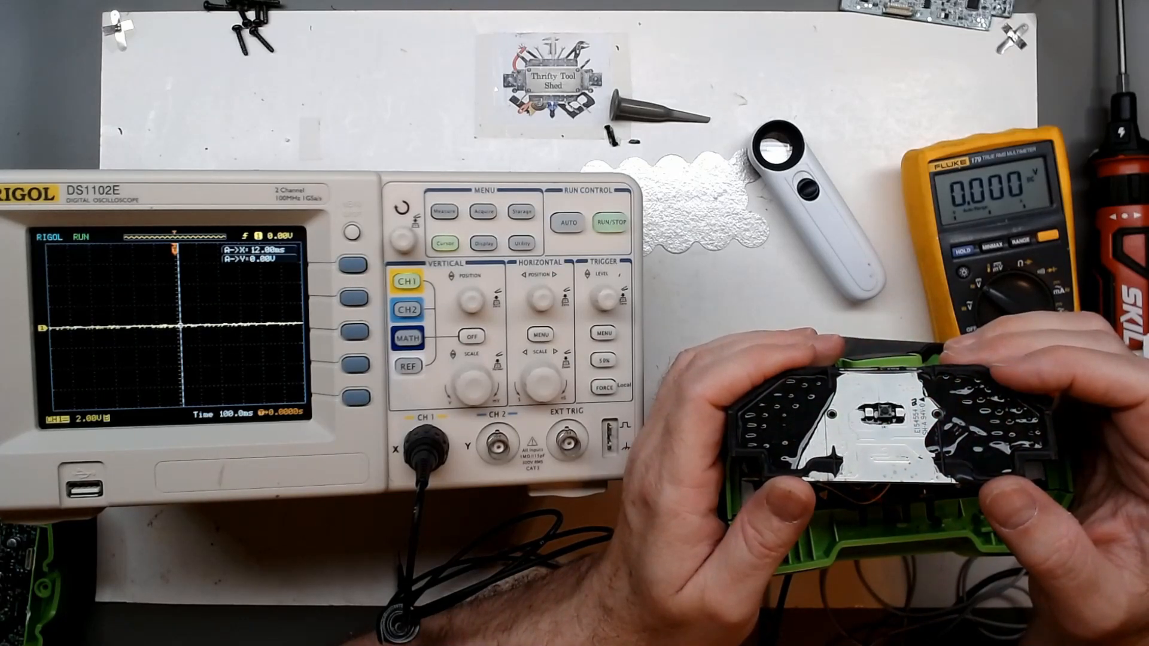
pyautogui.click(563, 222)
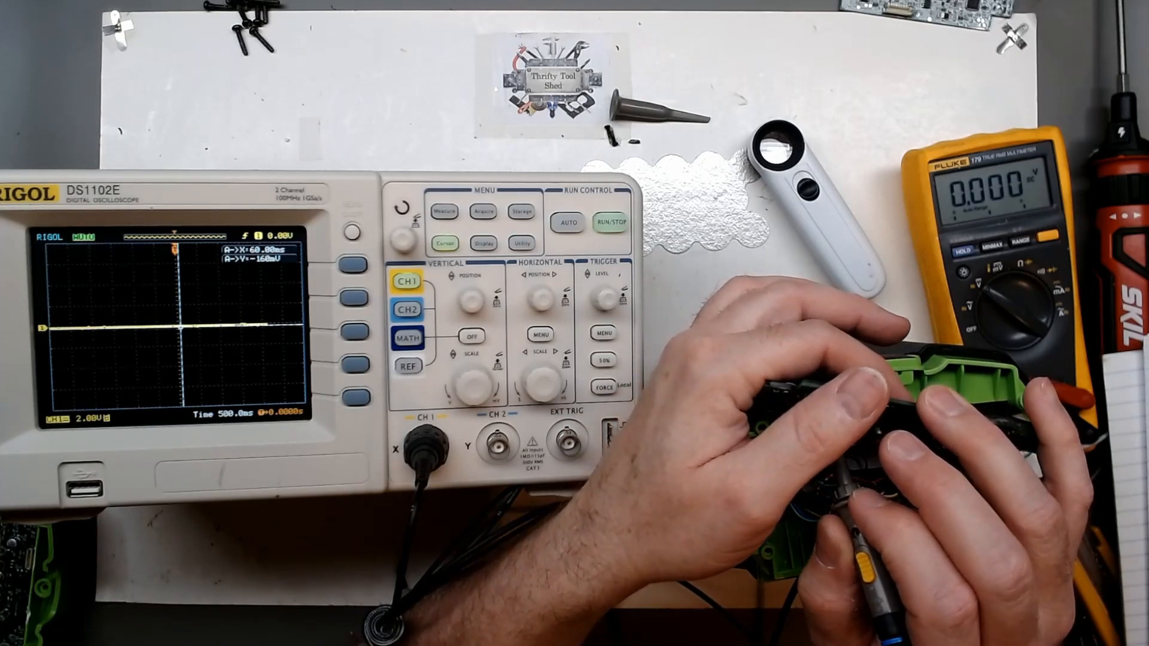
pyautogui.click(611, 222)
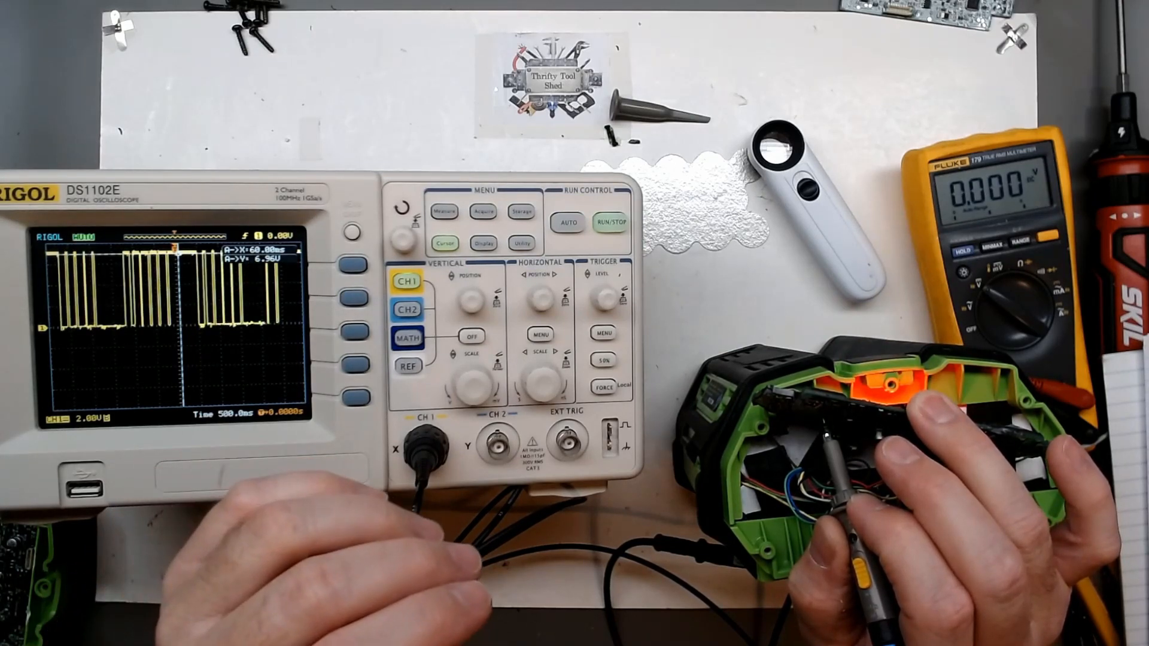
pyautogui.click(608, 223)
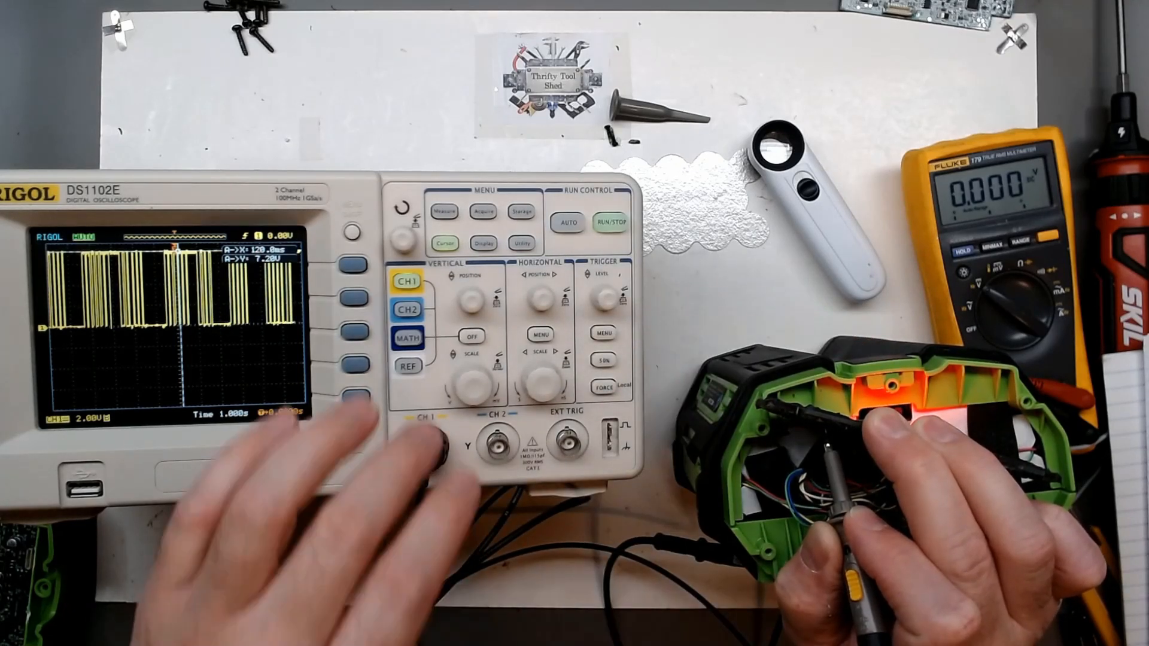
pyautogui.click(609, 224)
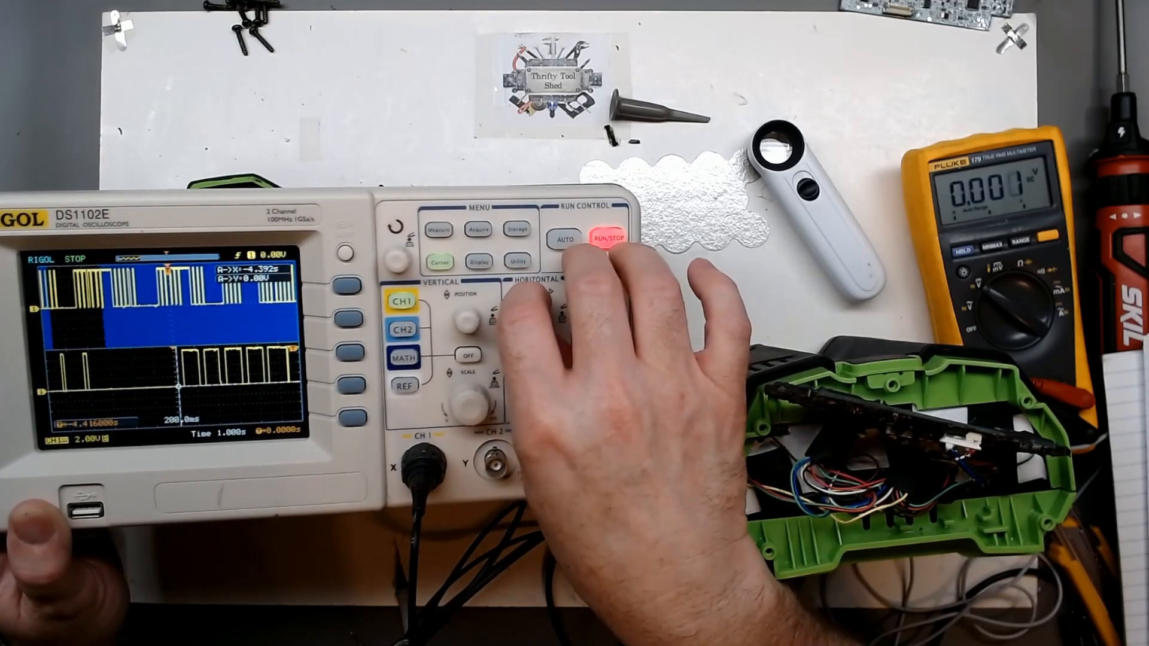
pyautogui.click(608, 239)
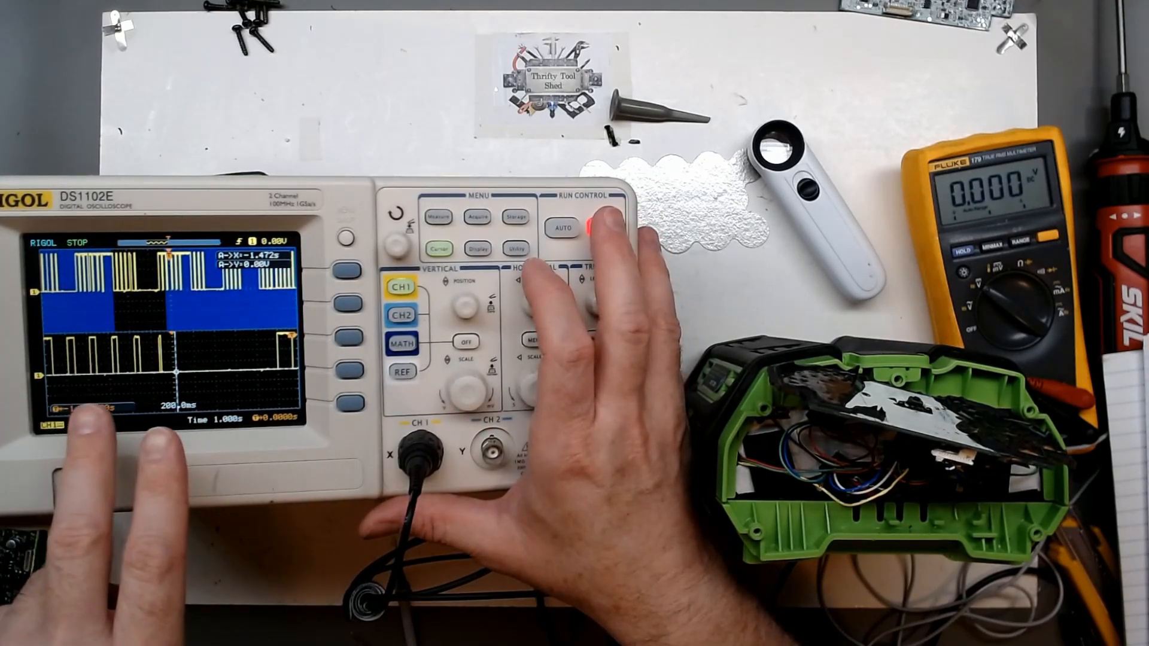
pyautogui.click(592, 227)
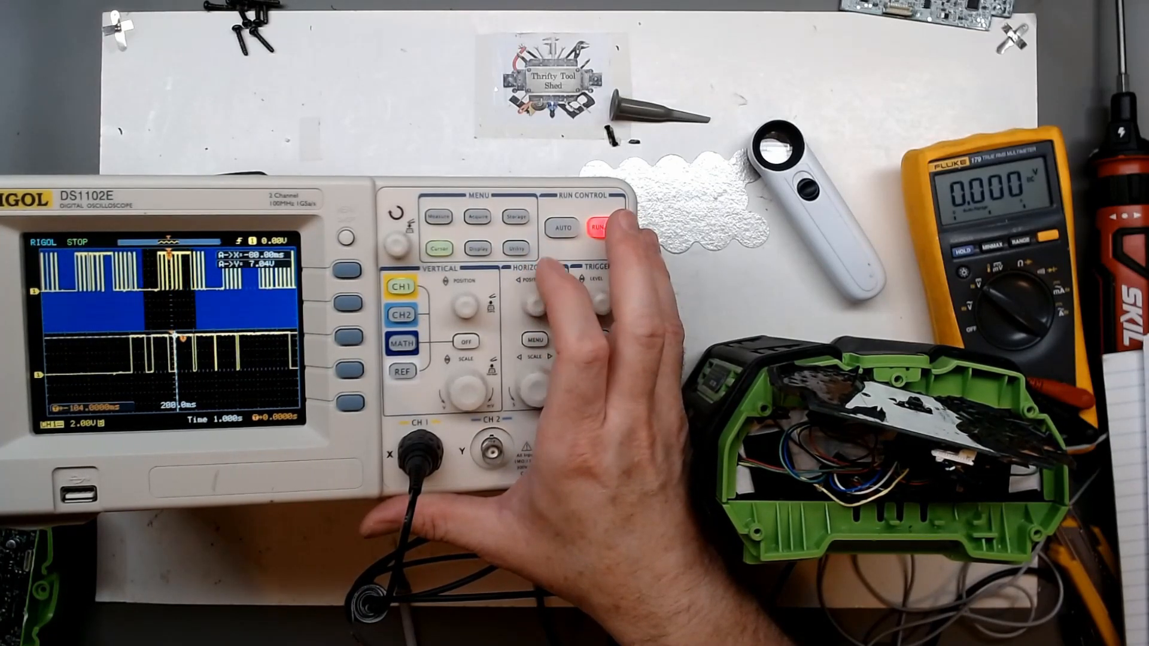
pyautogui.click(600, 226)
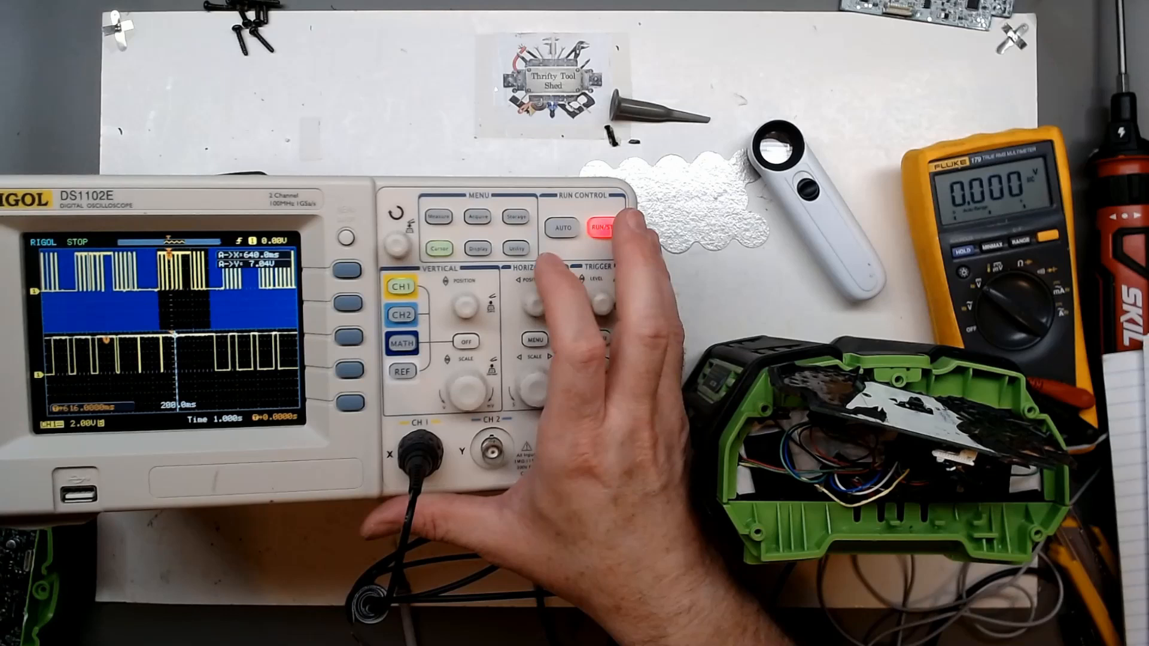
pyautogui.click(599, 226)
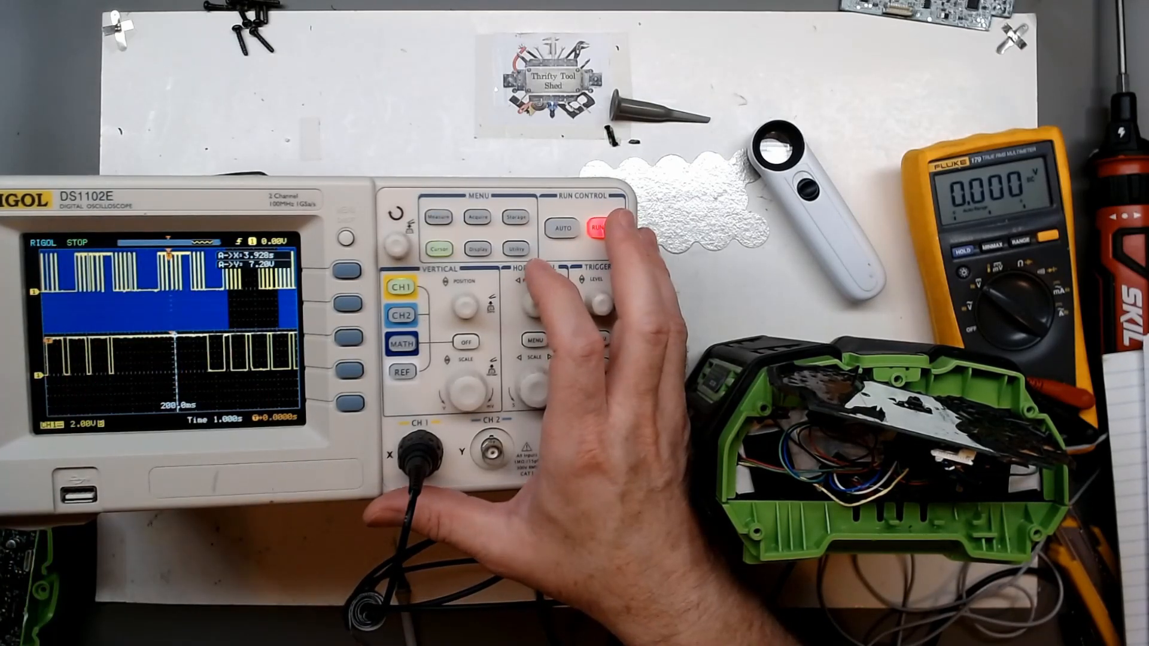
pyautogui.click(601, 229)
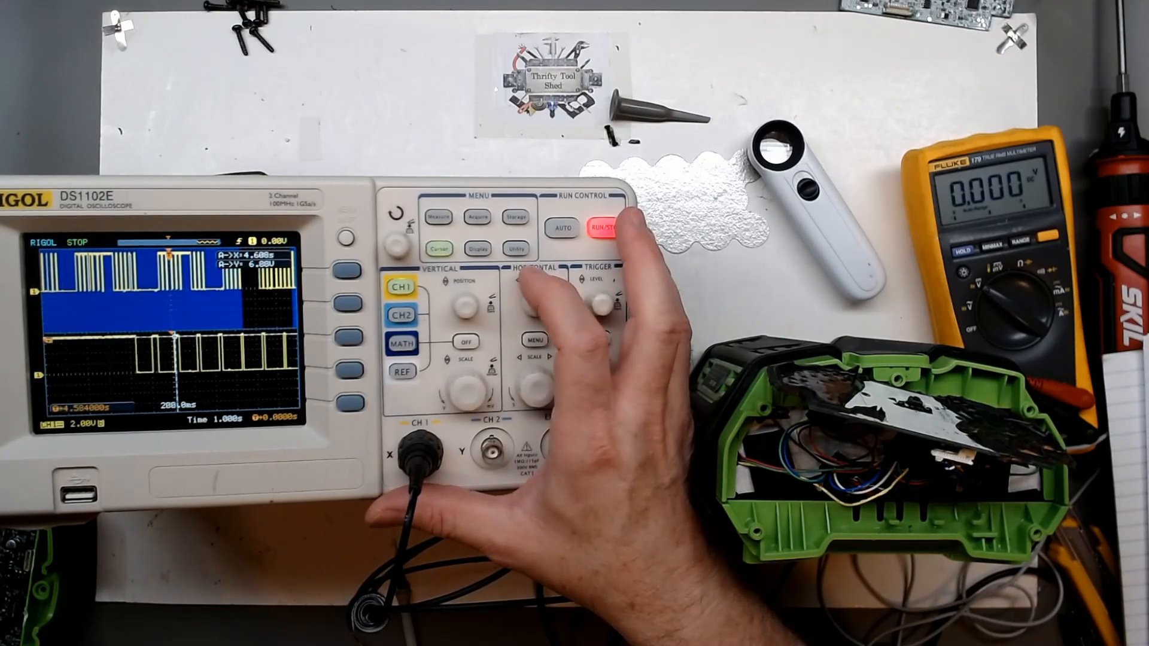
pyautogui.click(603, 228)
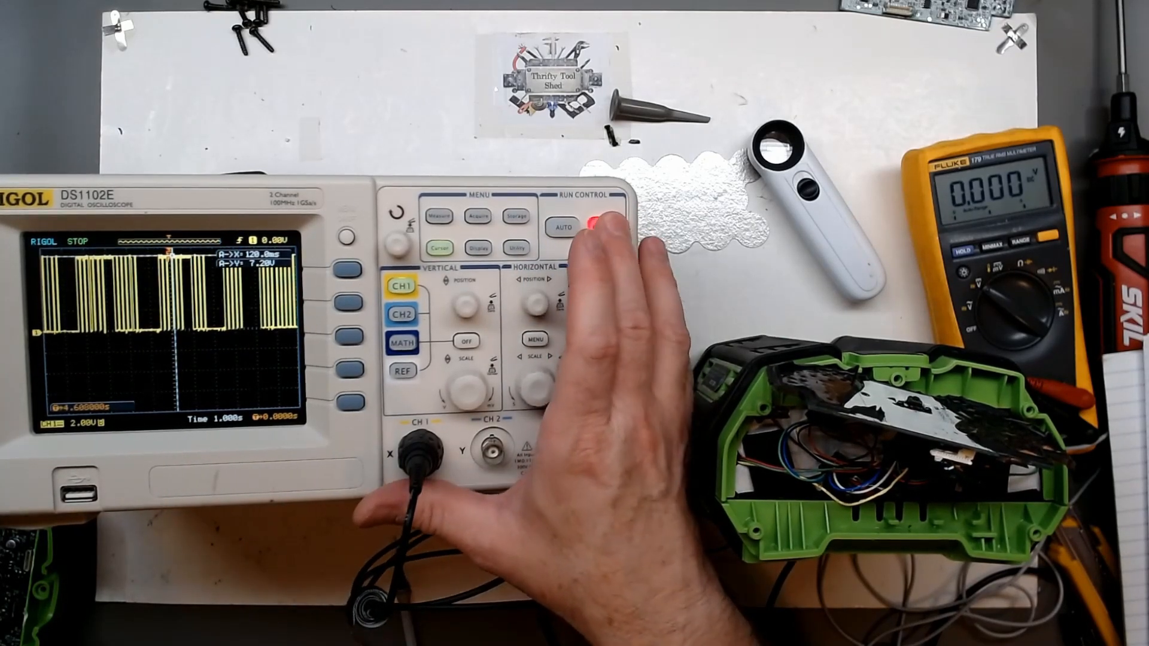
pyautogui.click(596, 221)
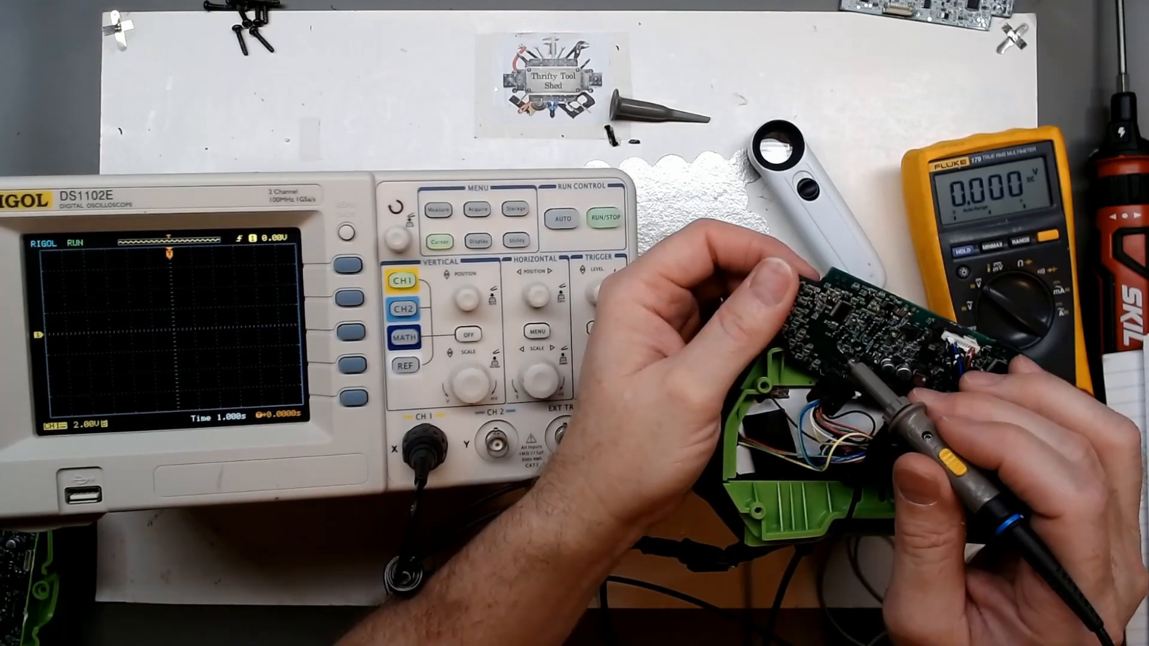
pyautogui.click(561, 216)
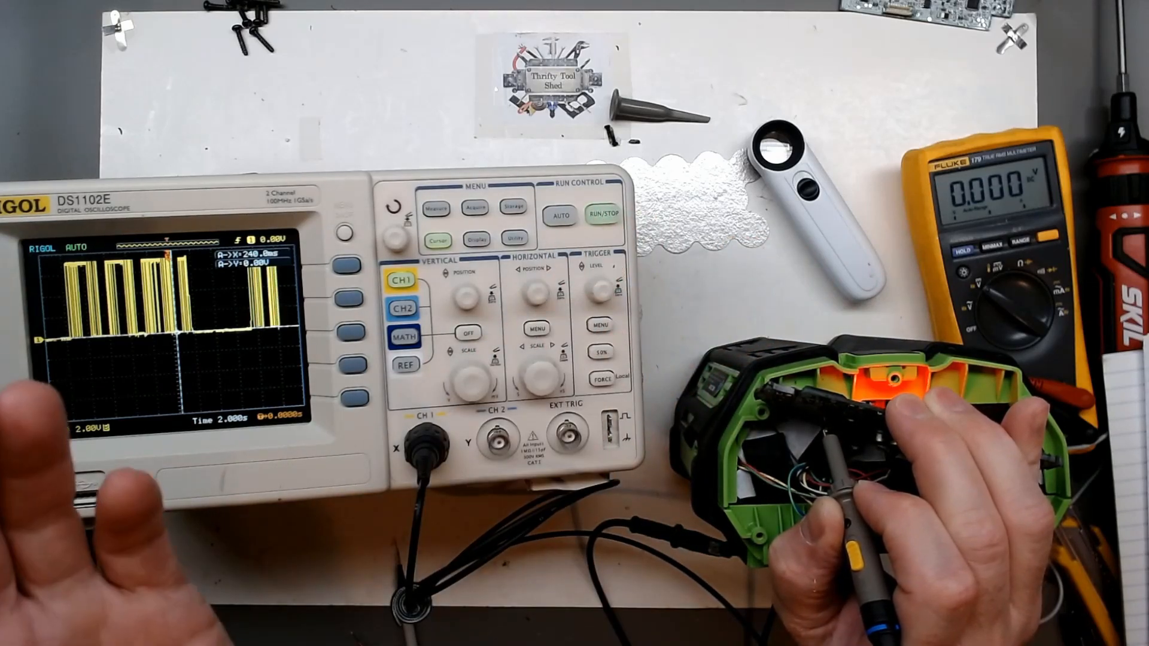
pyautogui.click(602, 213)
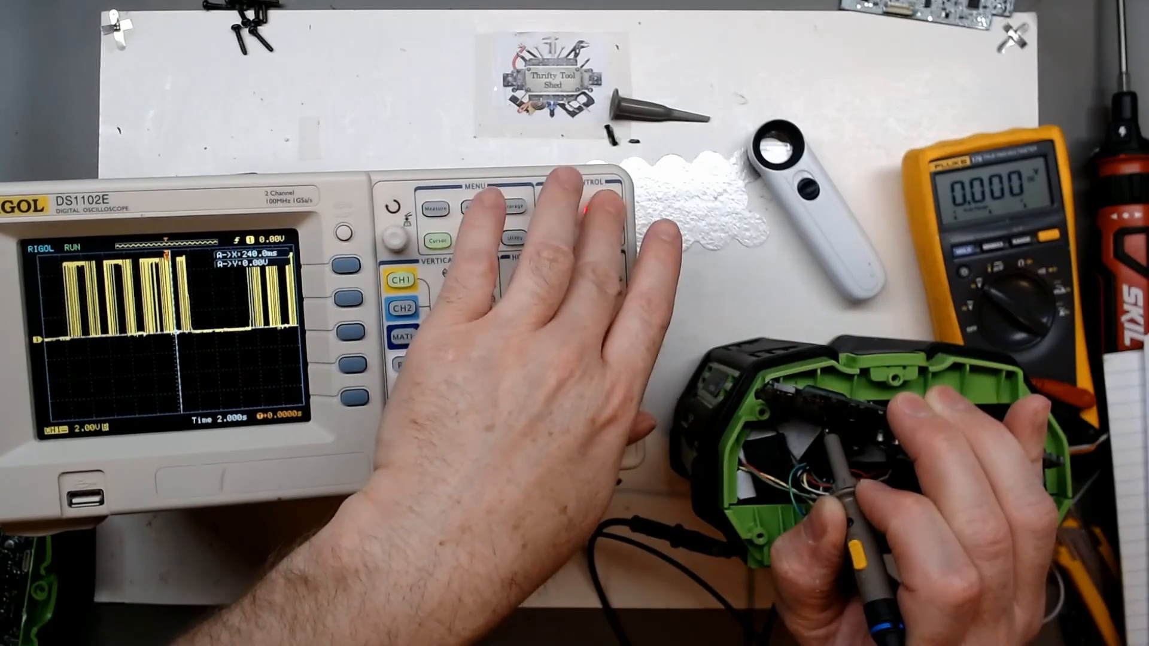
pyautogui.click(604, 213)
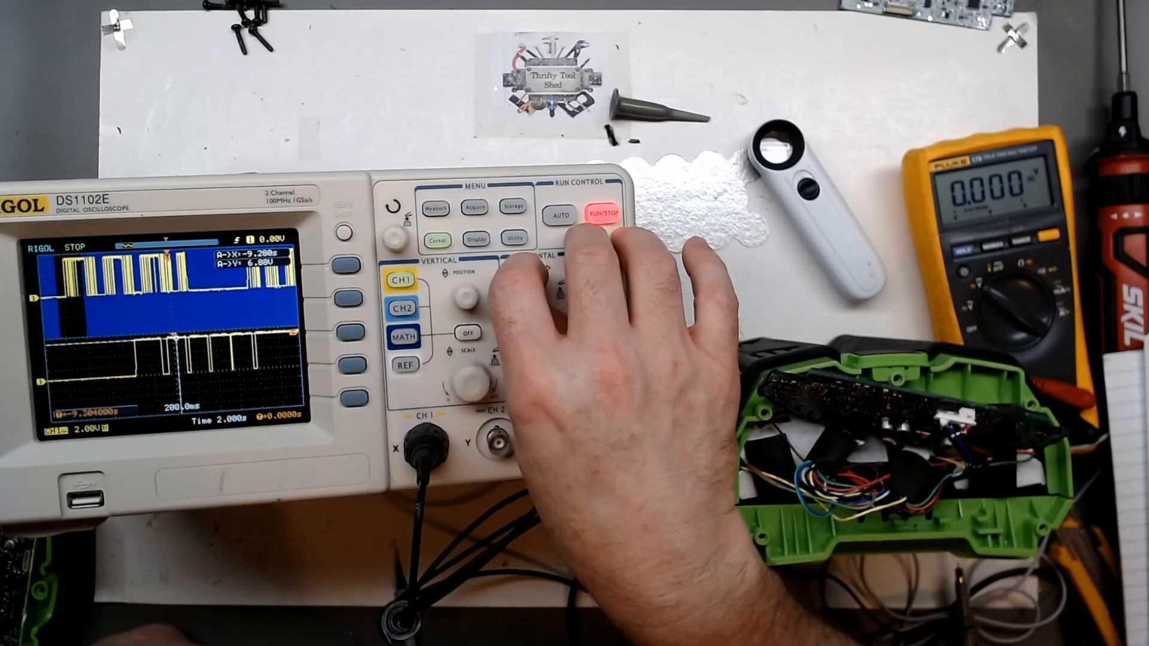
pyautogui.click(603, 213)
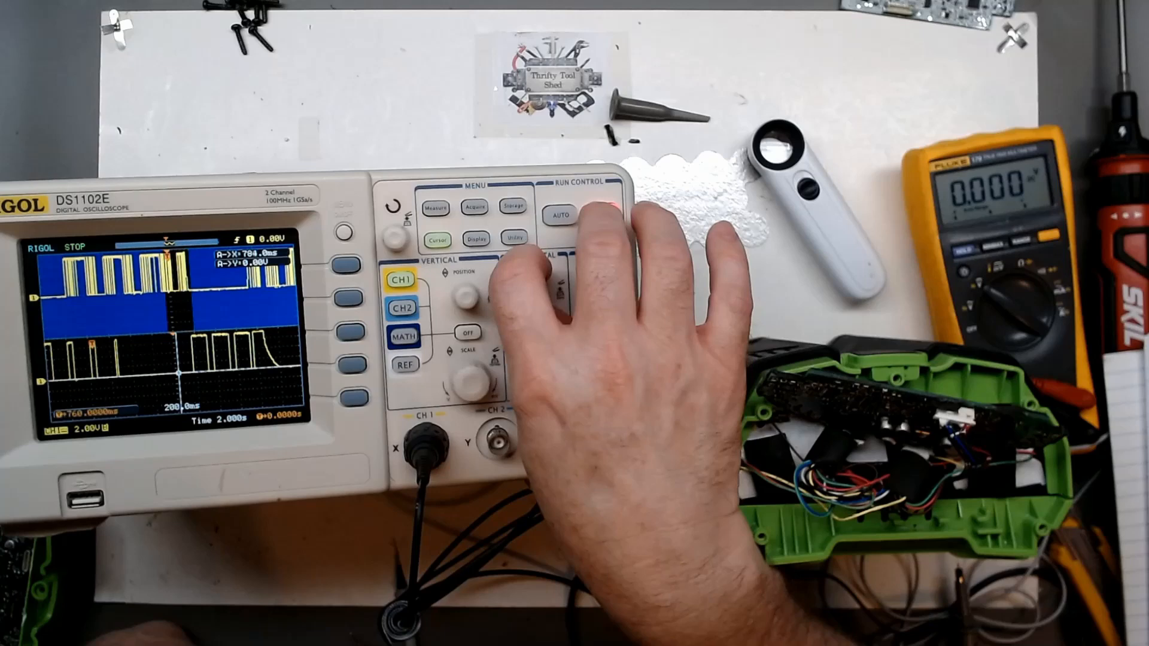
pyautogui.click(603, 214)
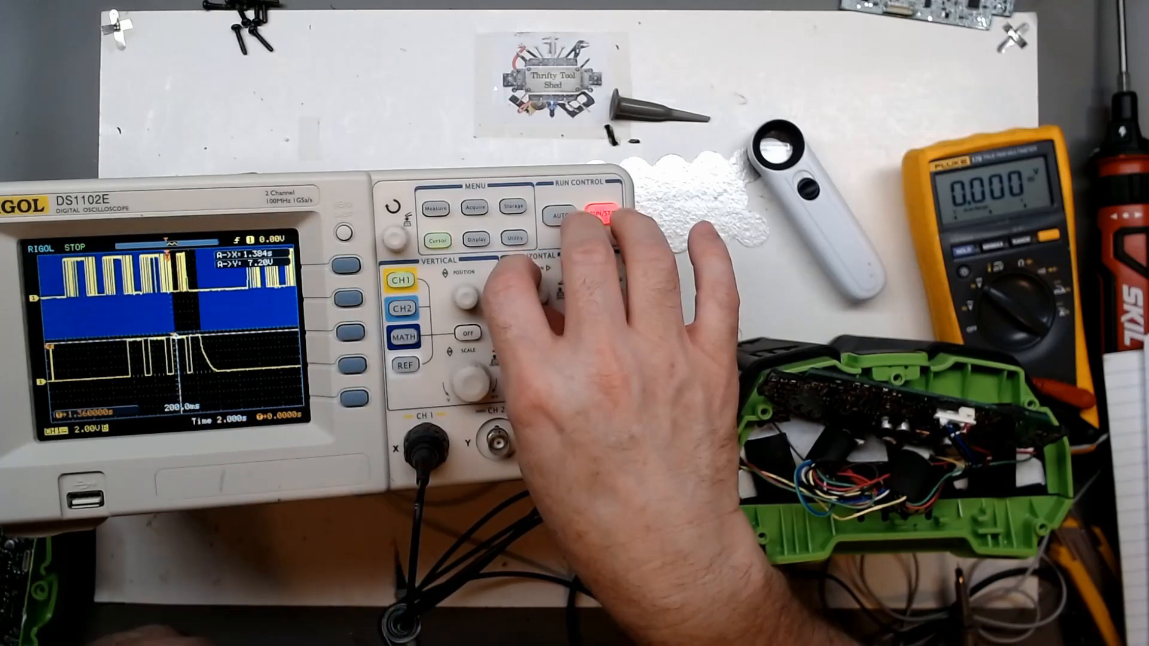
pyautogui.click(602, 213)
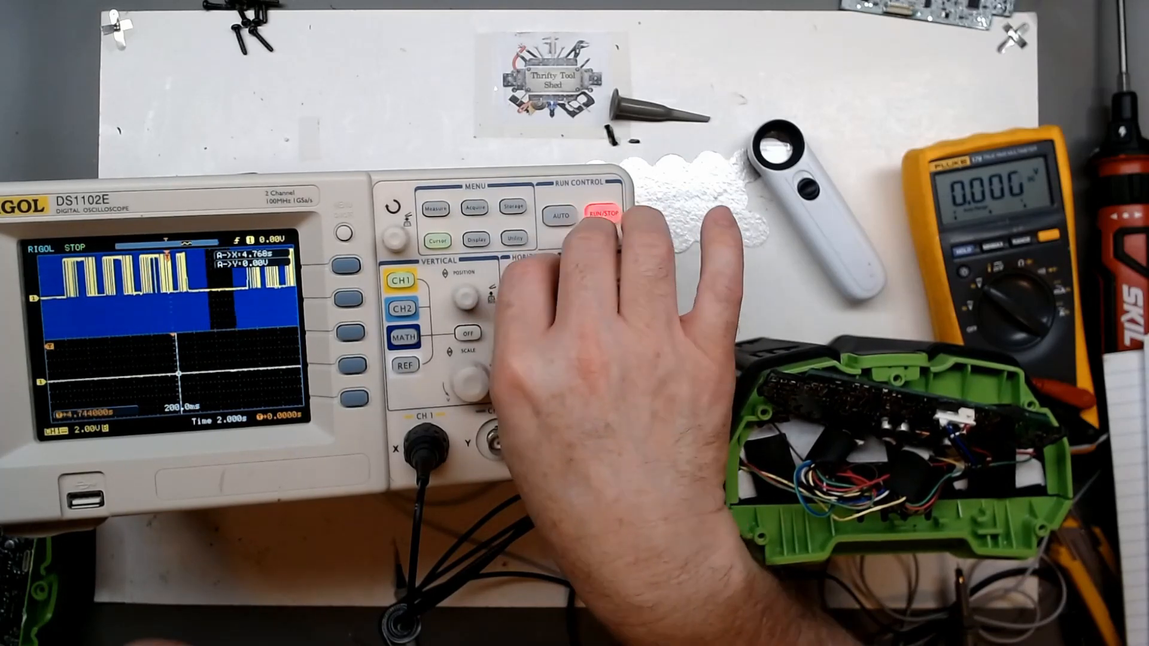
pyautogui.click(604, 215)
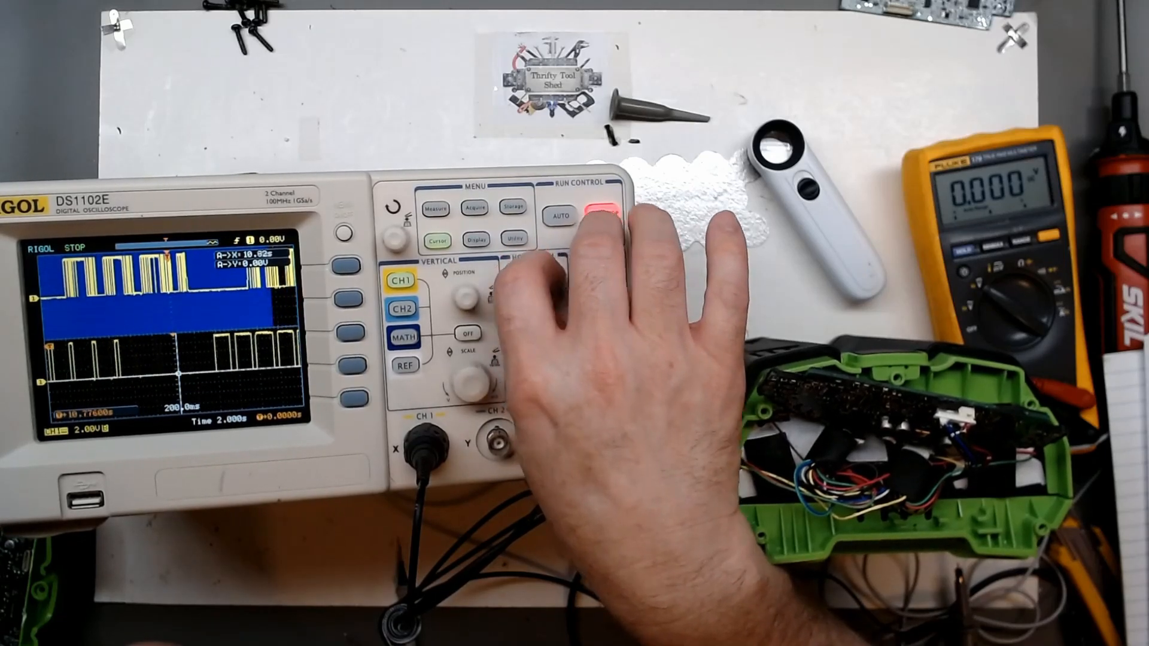
pyautogui.click(603, 214)
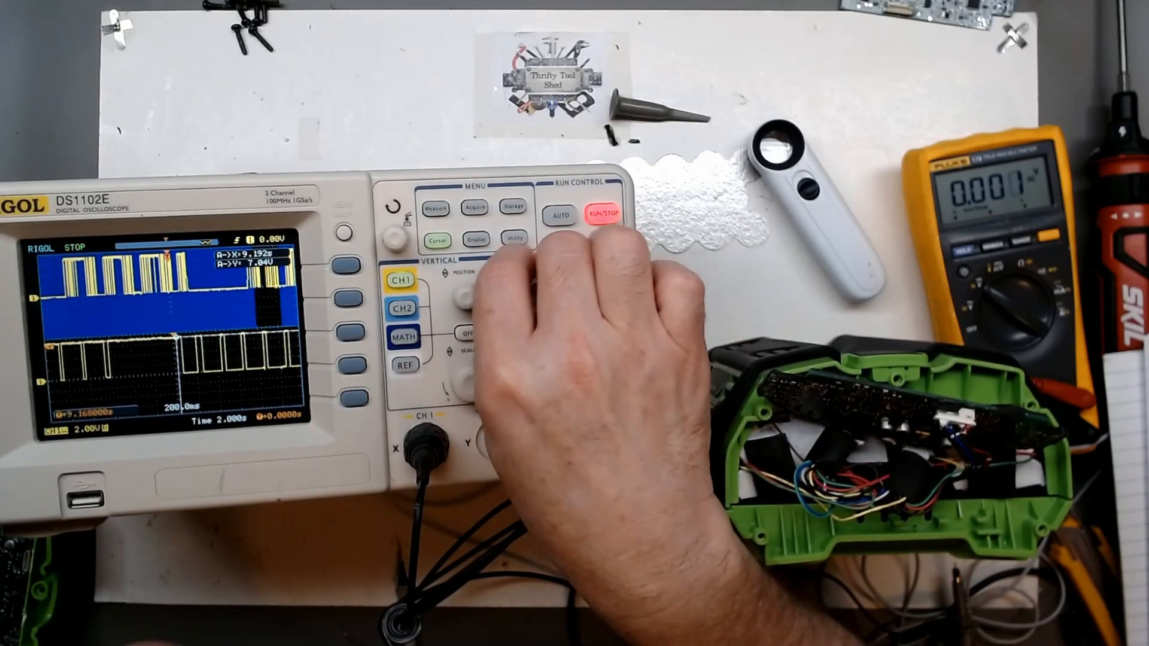
pyautogui.click(602, 214)
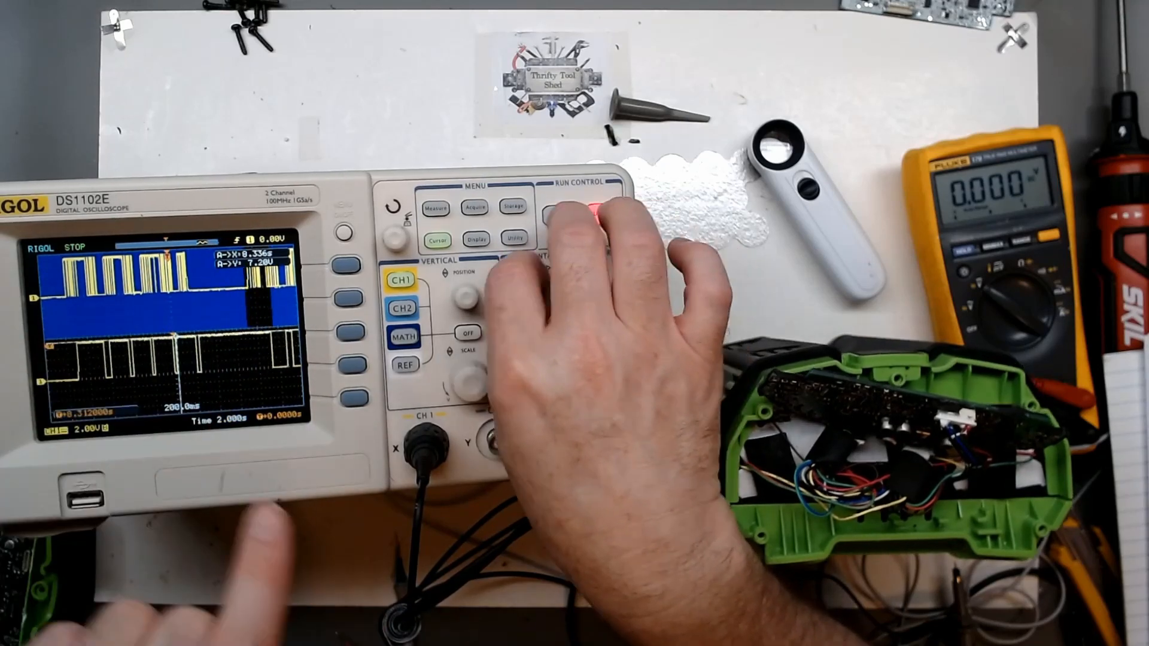
pyautogui.click(604, 213)
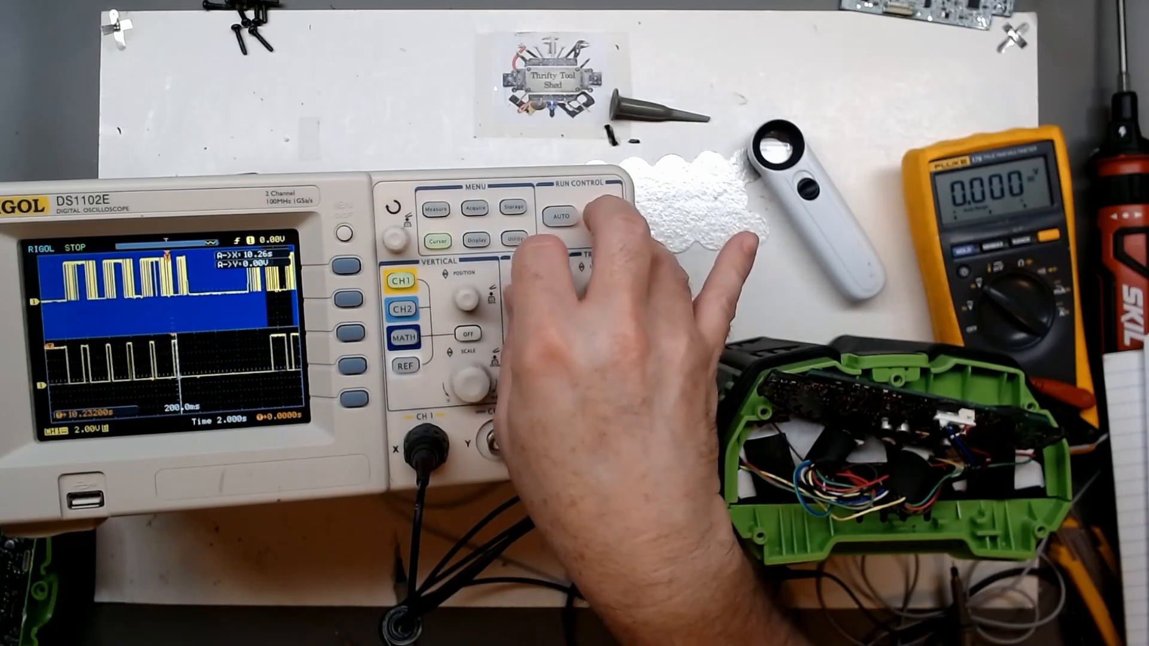
pyautogui.click(558, 214)
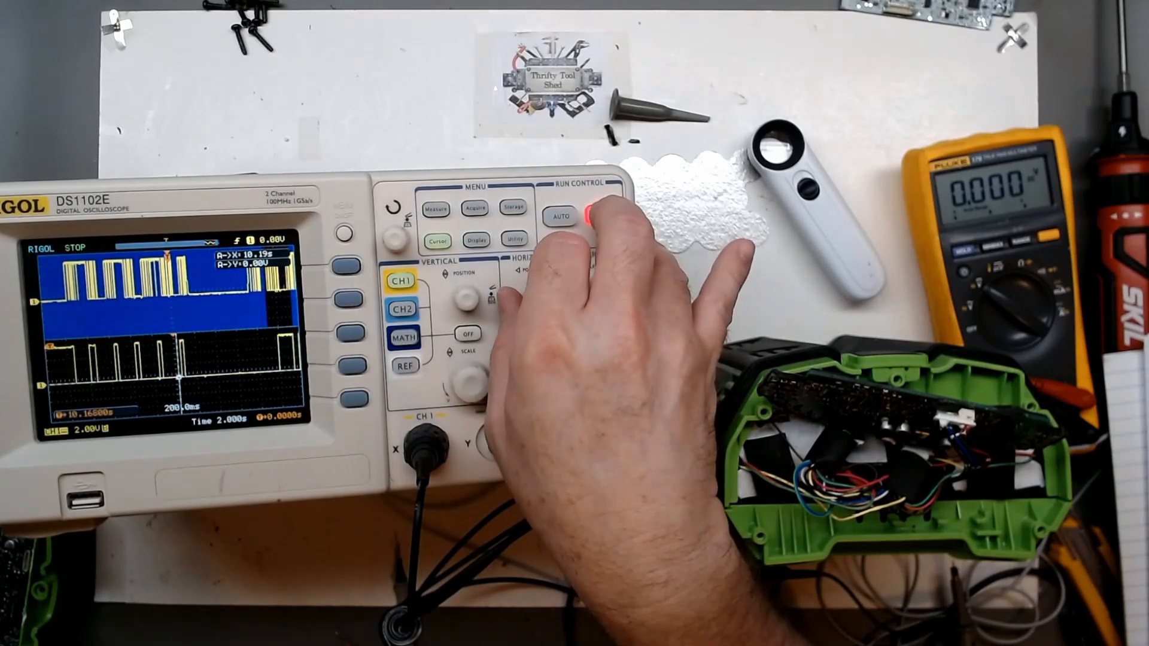